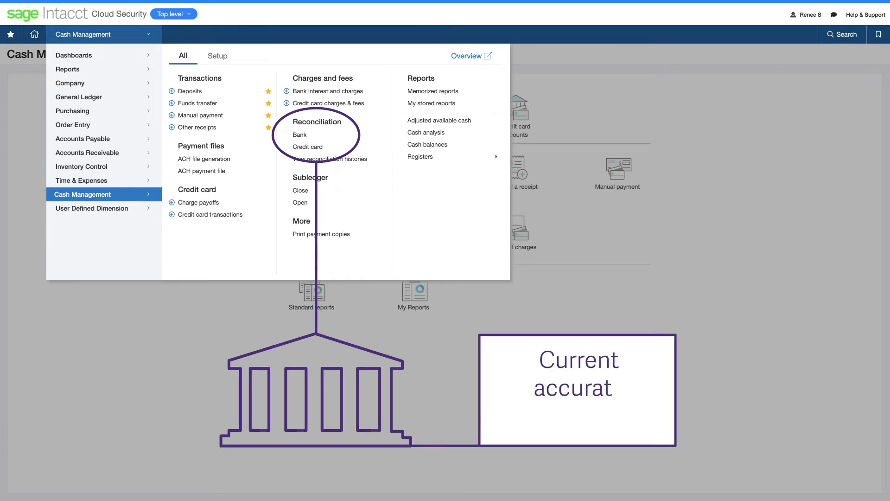
- Open the CM Revaluation Report for HSBC bank, UK location and Intacct Daily Rate
click(173, 13)
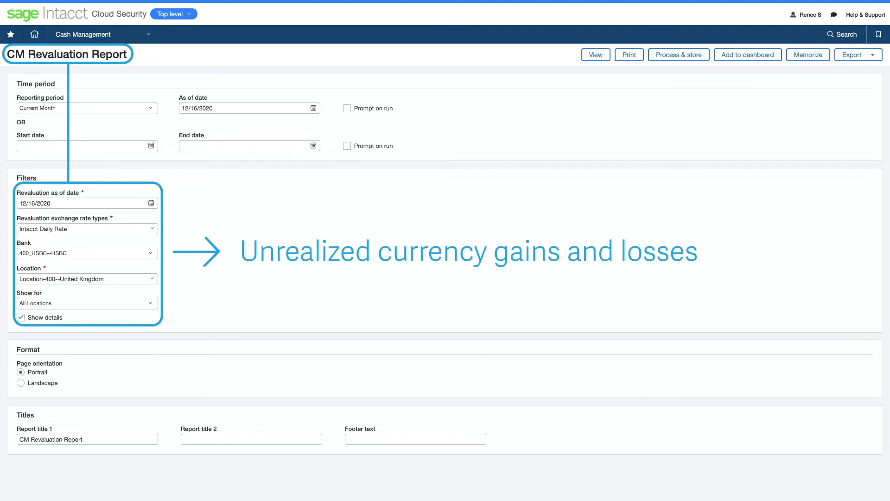
- Start a new funds transfer of $11,000 from Chase Corporate to SunTrust
click(82, 34)
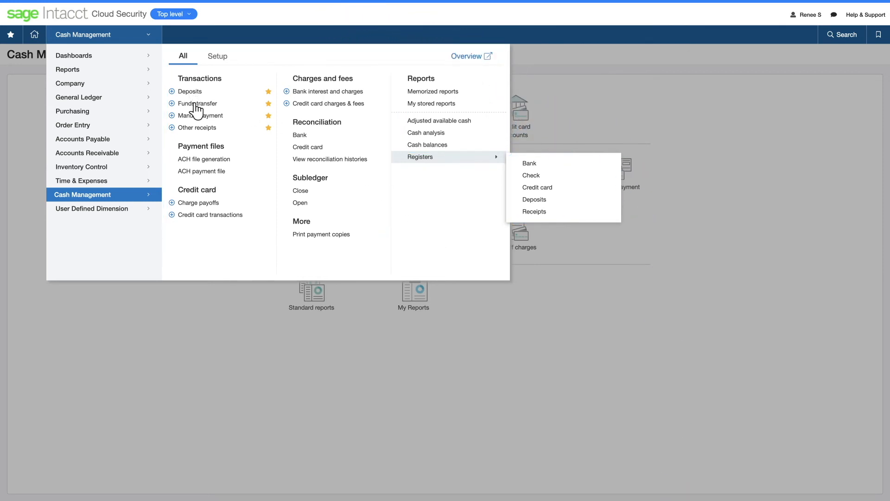
click(197, 103)
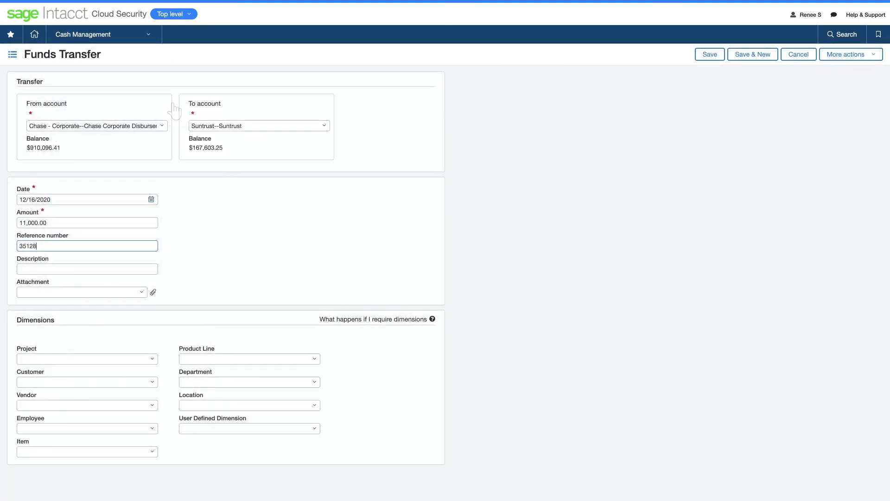